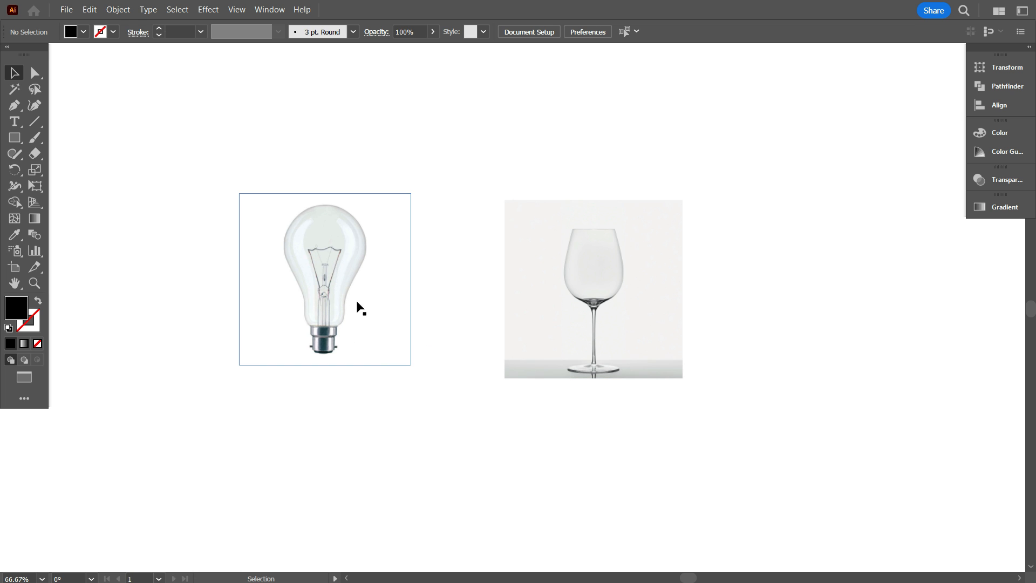
- Drag the wine glass photo to the right, away from the light bulb photo
click(592, 288)
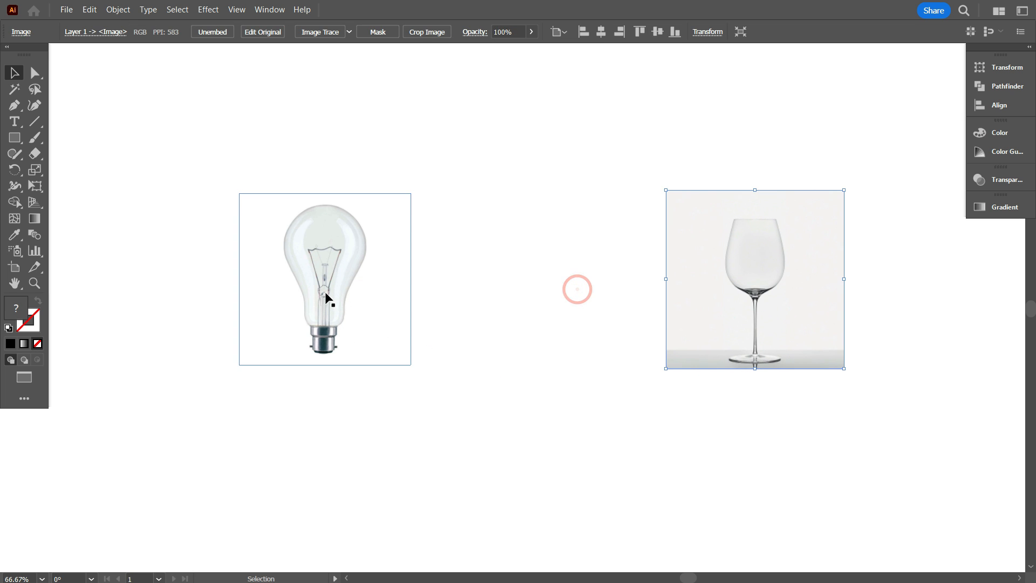
drag(755, 279, 919, 278)
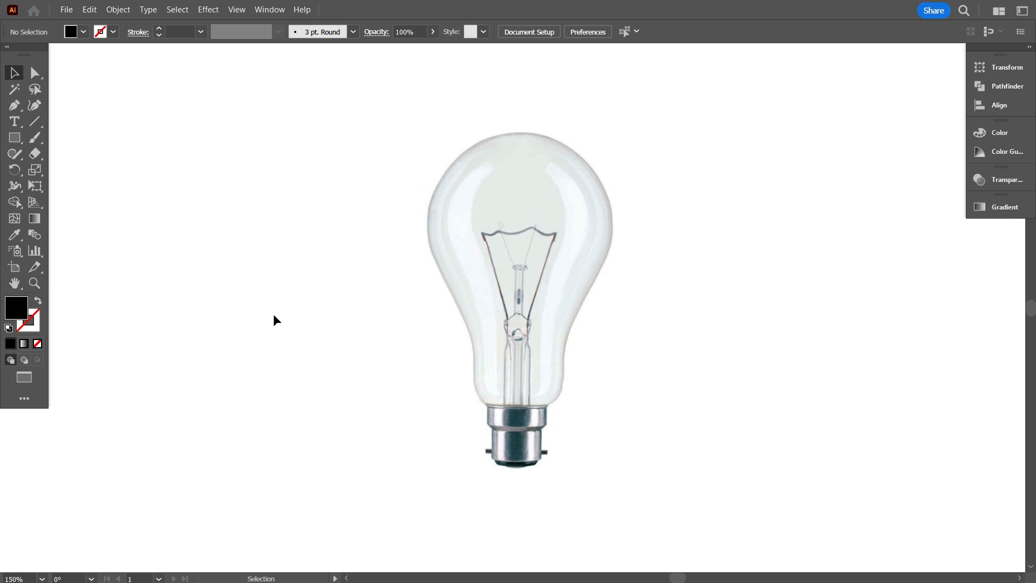
- Select the light bulb photo before sketching the half-bulb curve beside it
click(505, 268)
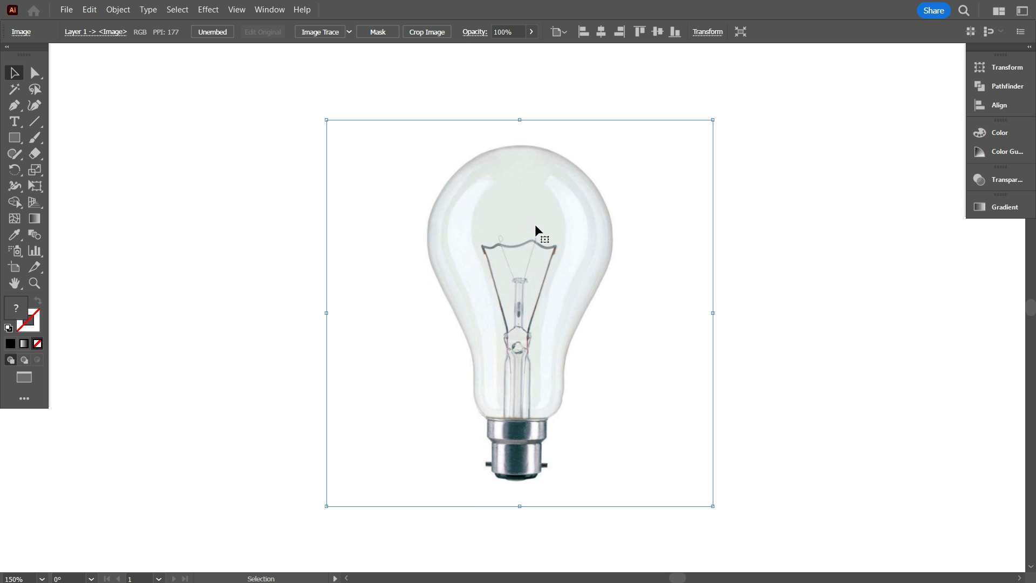
mouse_move(429, 291)
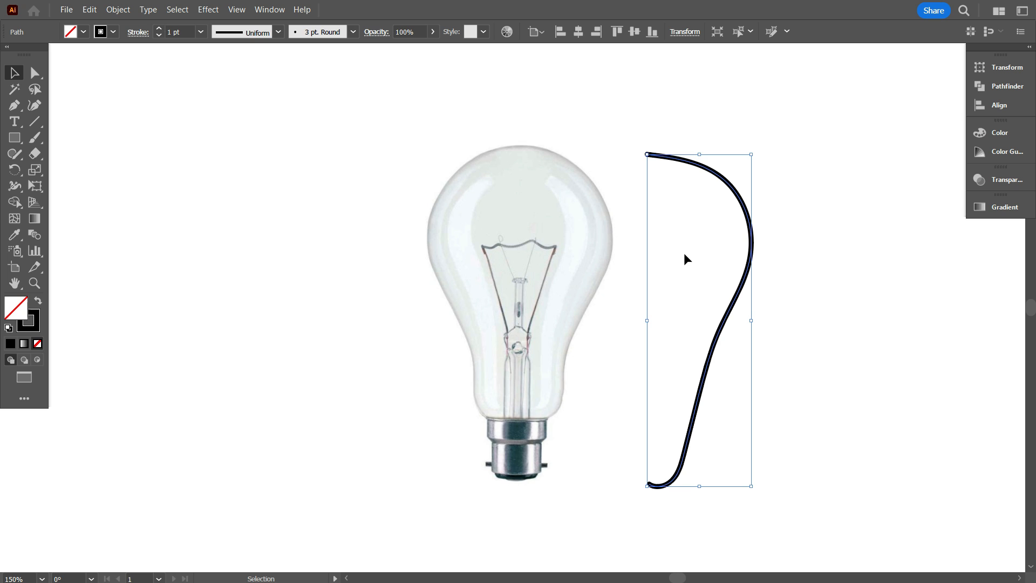
- Set the Paintbrush stroke Fidelity to Accurate
click(34, 121)
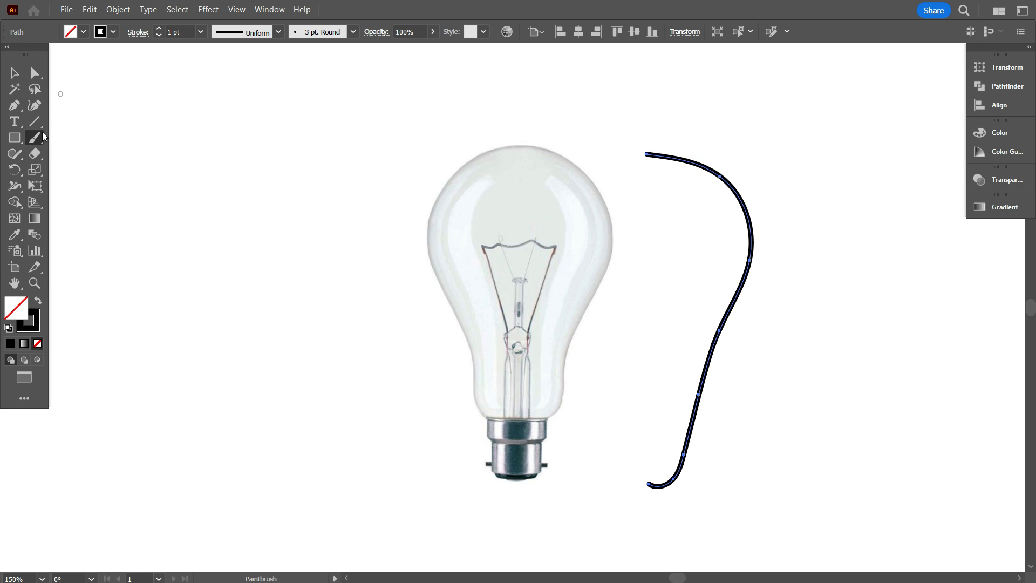
double_click(34, 137)
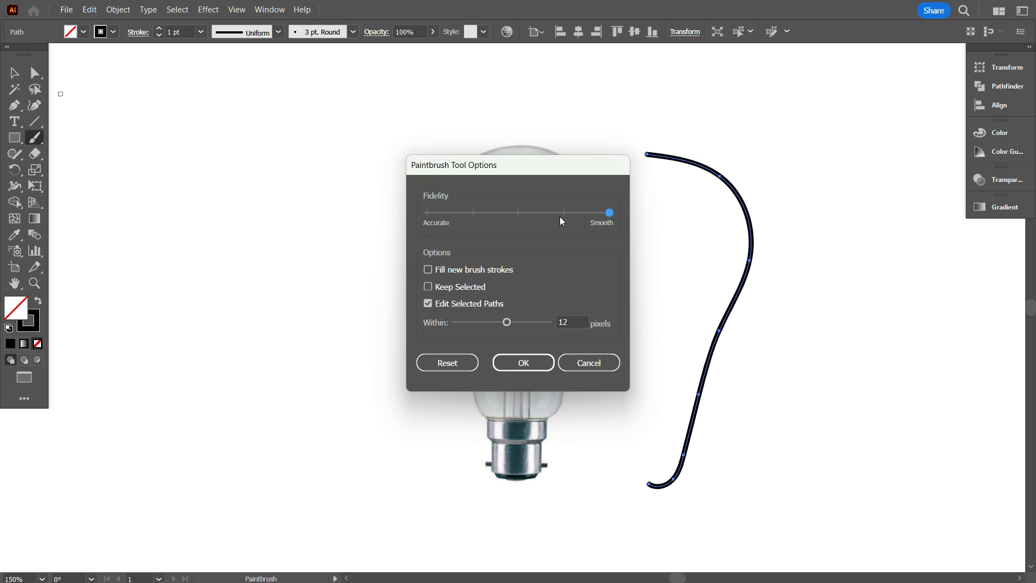
drag(608, 213, 472, 213)
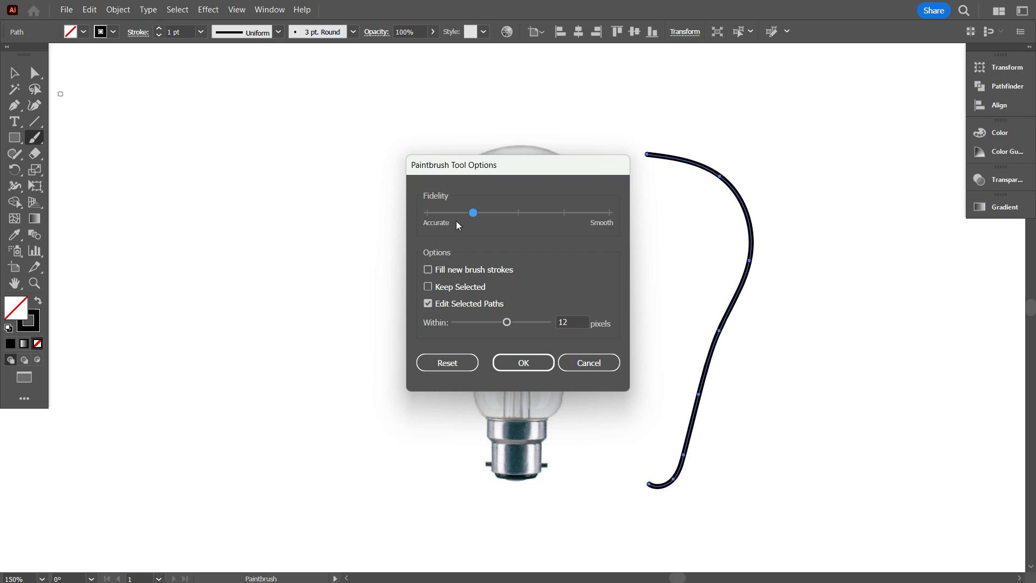
click(522, 363)
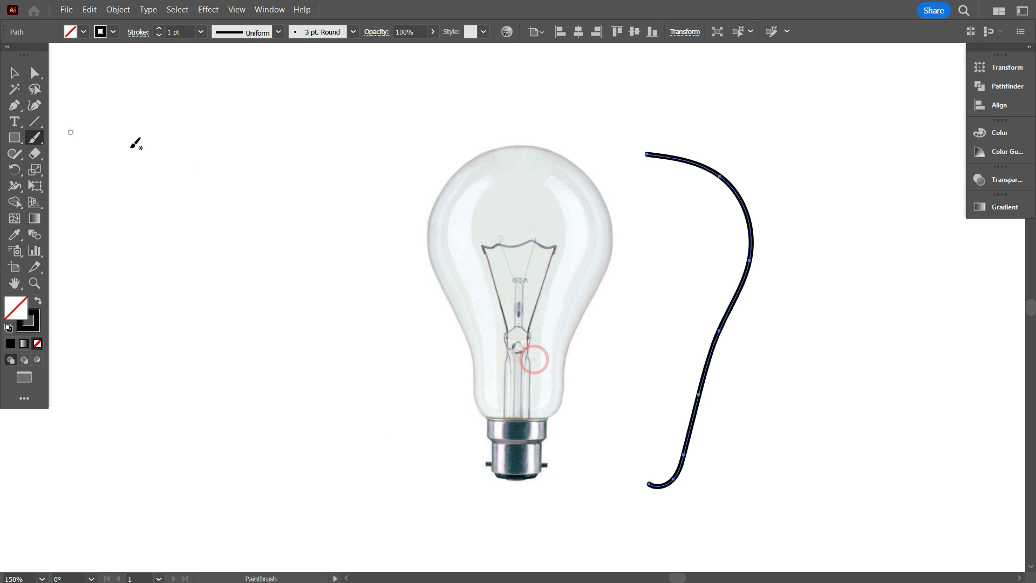
- Paint a freehand stroke along the bulb's right edge from top down to the base
drag(499, 153, 591, 293)
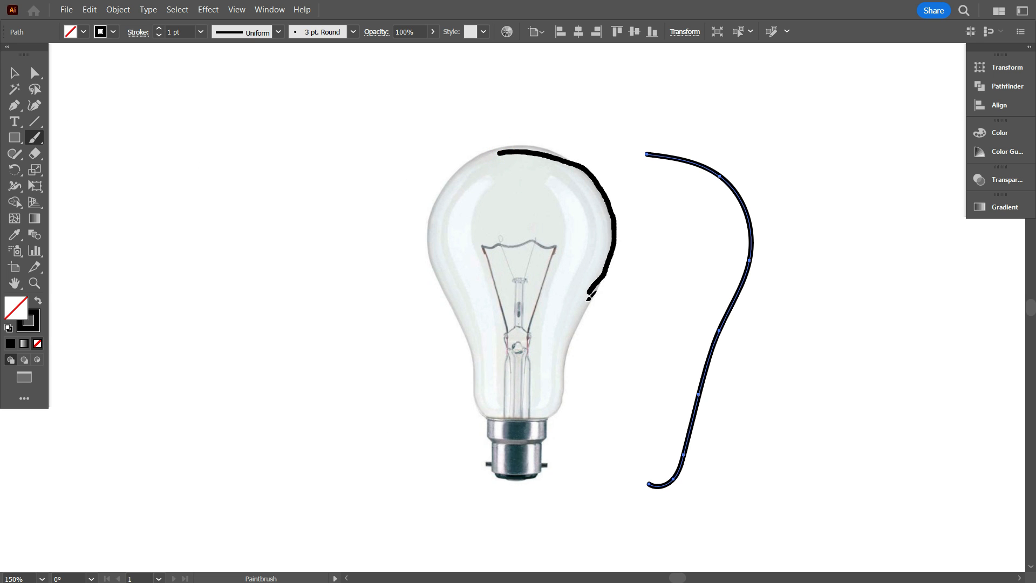
drag(590, 294, 535, 455)
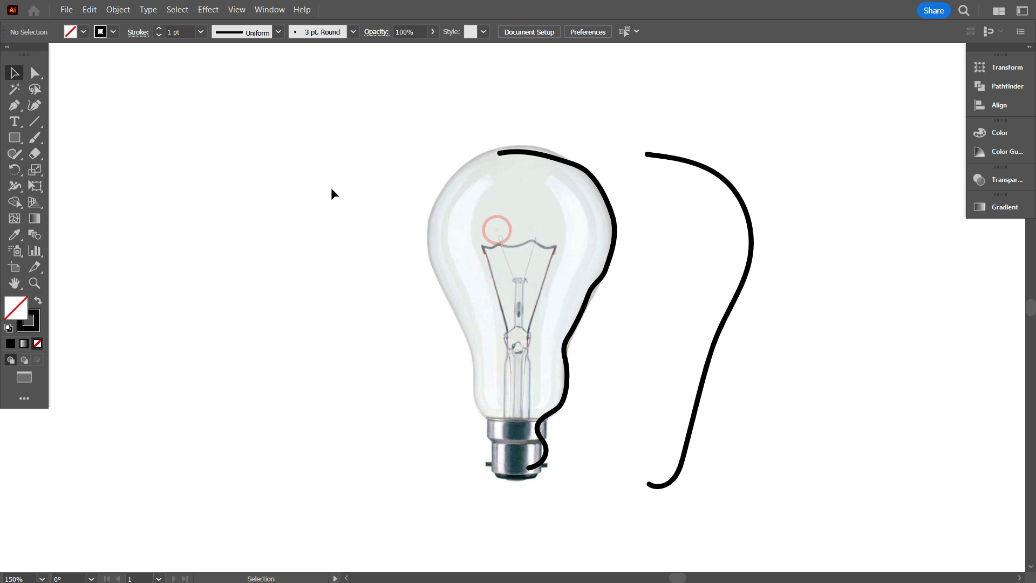
- Set the Paintbrush Fidelity back to Smooth and clear the test strokes
click(35, 137)
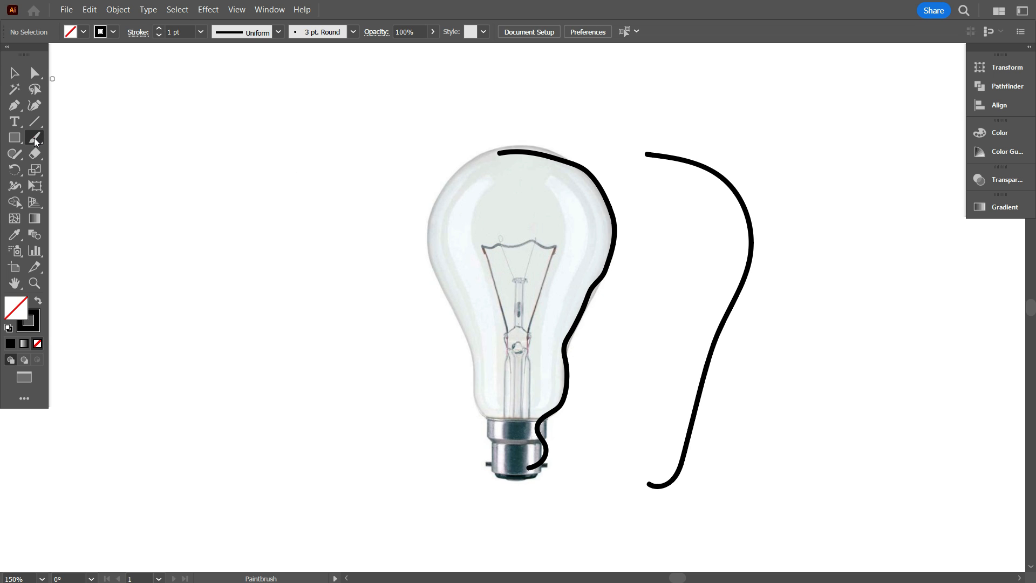
double_click(36, 138)
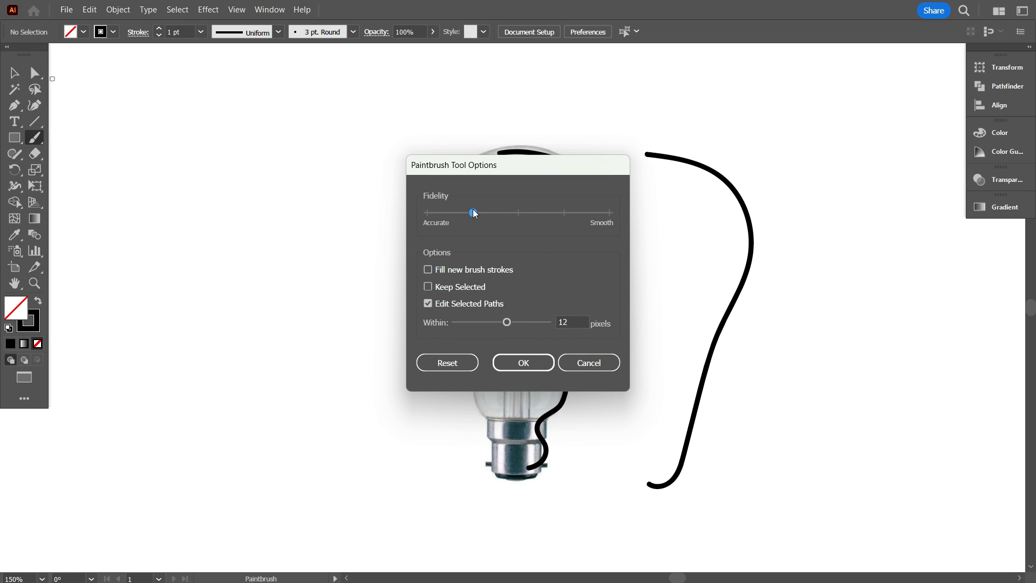
drag(474, 212, 608, 213)
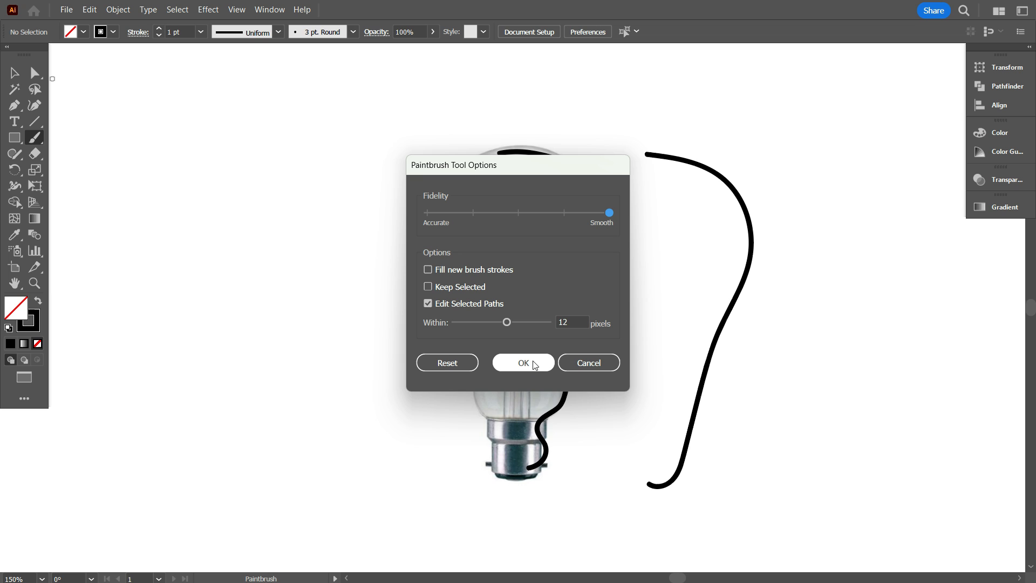
click(522, 362)
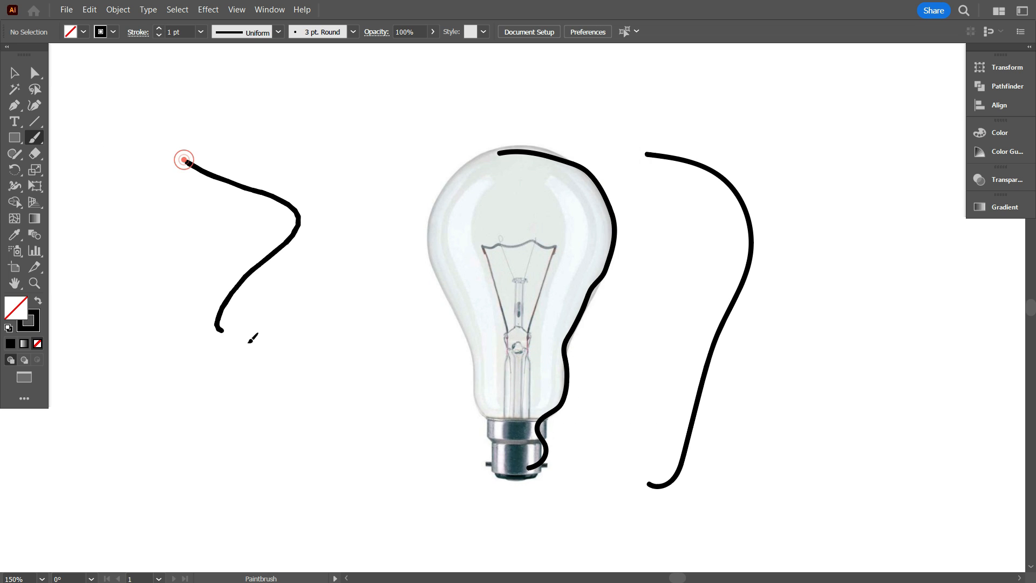
click(14, 73)
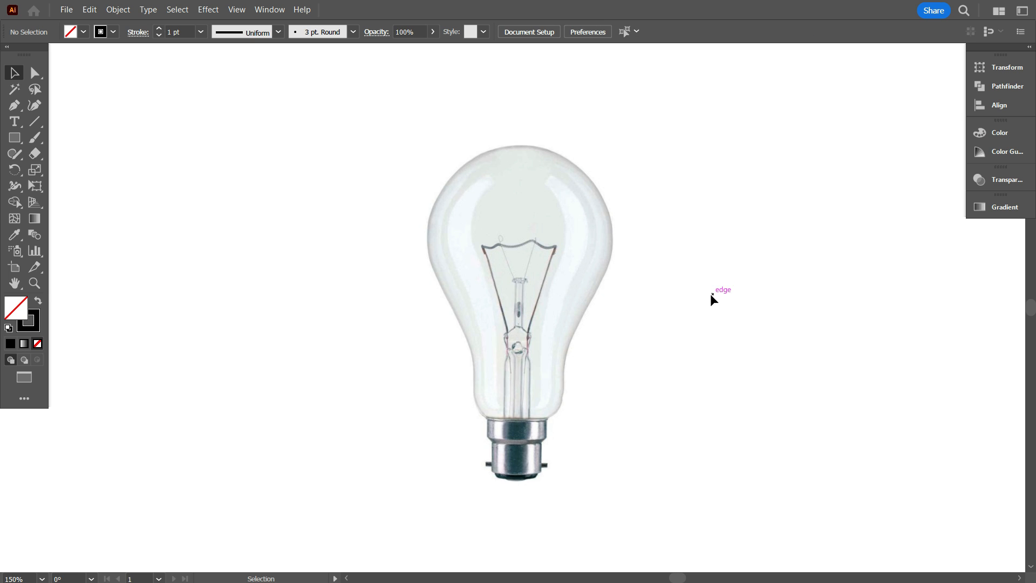
mouse_move(401, 274)
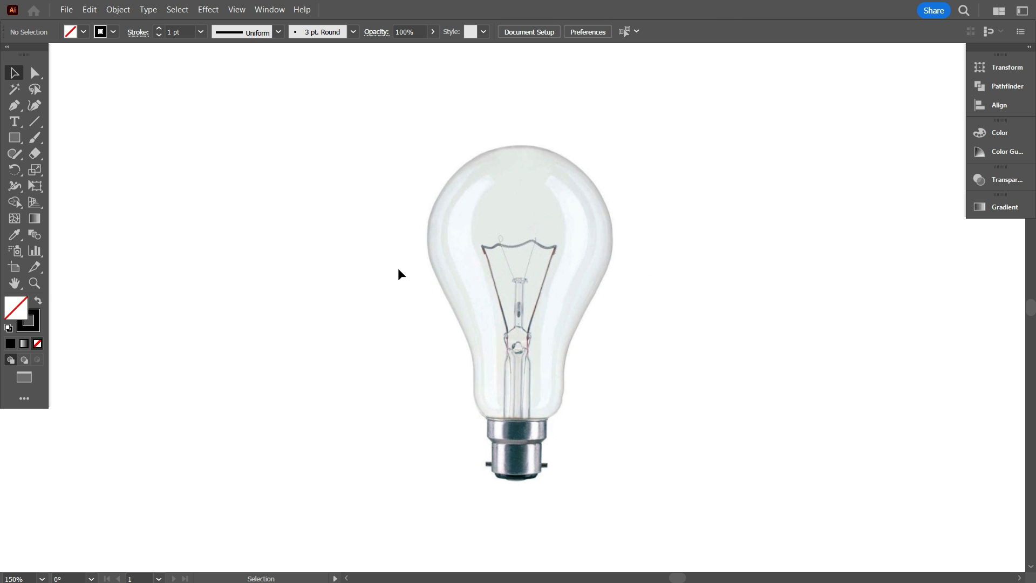
- Draw a vertical centre line through the bulb and lock it with Ctrl+2
click(34, 121)
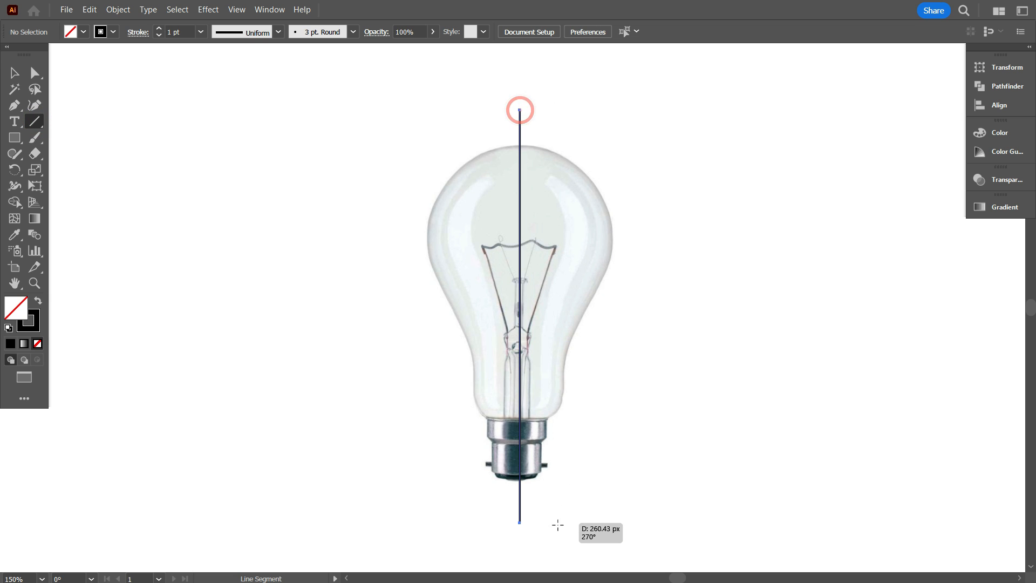
click(519, 109)
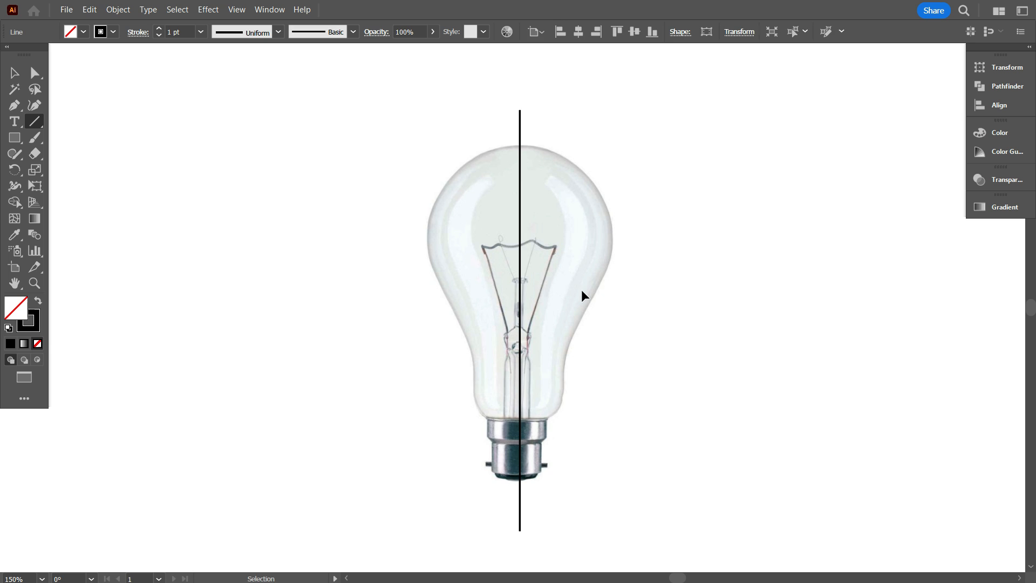
key(ctrl+2)
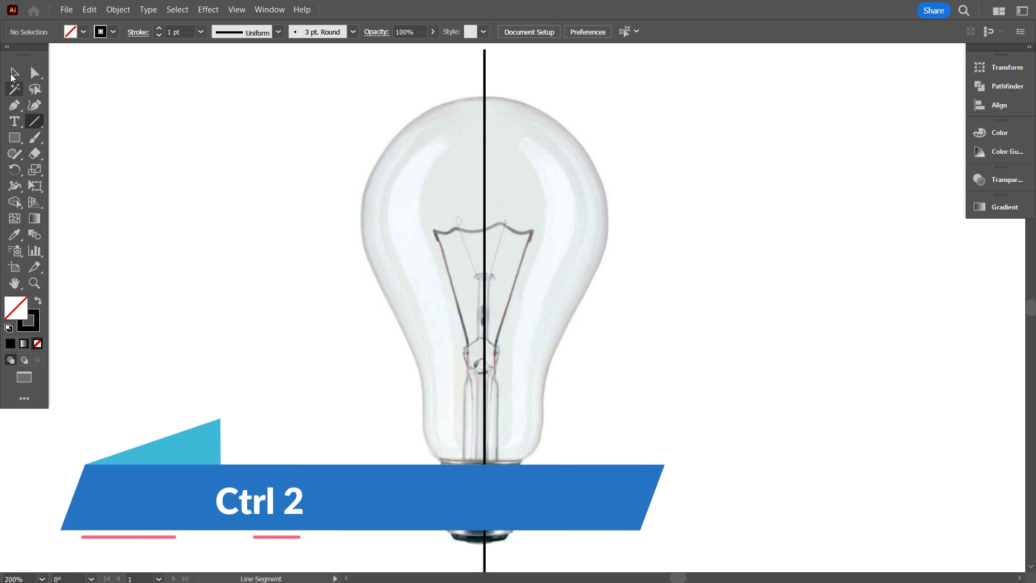
click(14, 72)
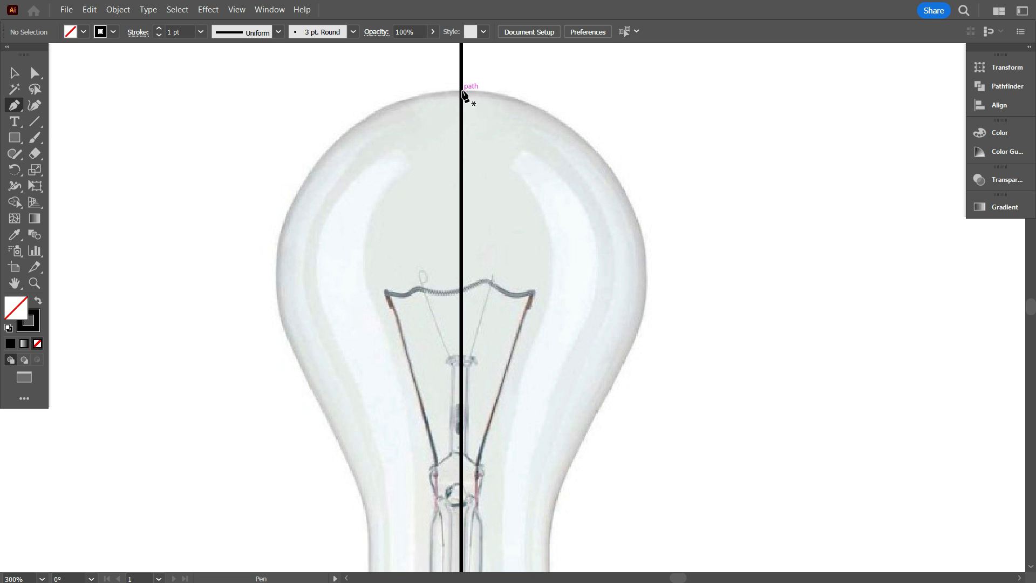
- Pen-trace the bulb's right-half profile from the axis top down through the stepped base
drag(463, 96, 684, 356)
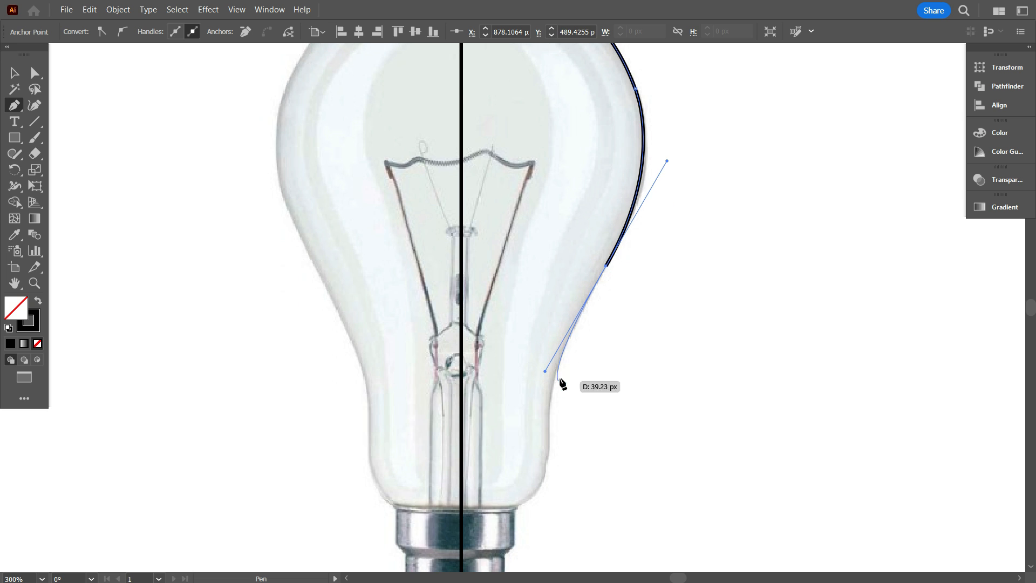
drag(544, 369, 551, 454)
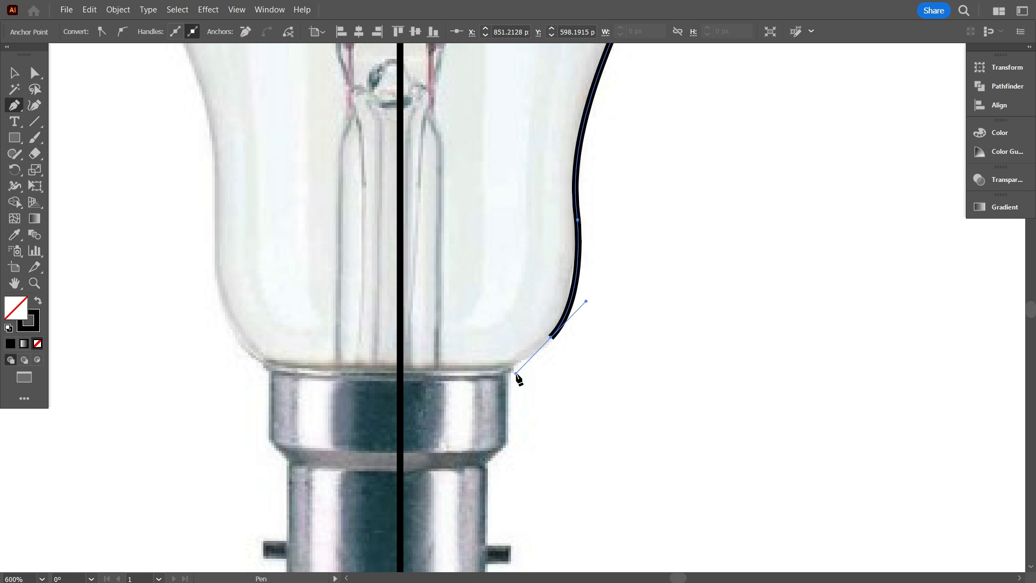
drag(519, 379, 505, 354)
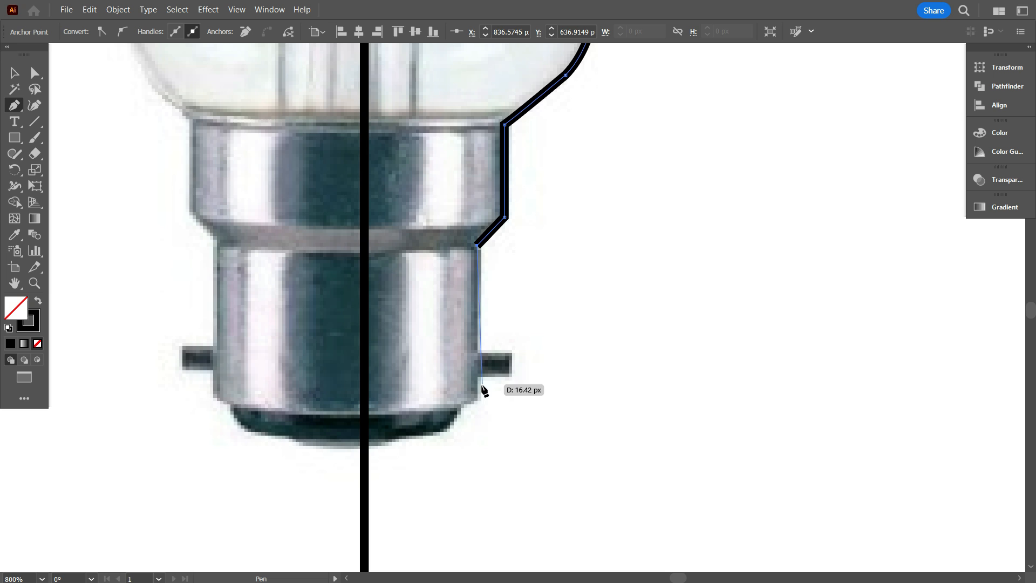
click(461, 382)
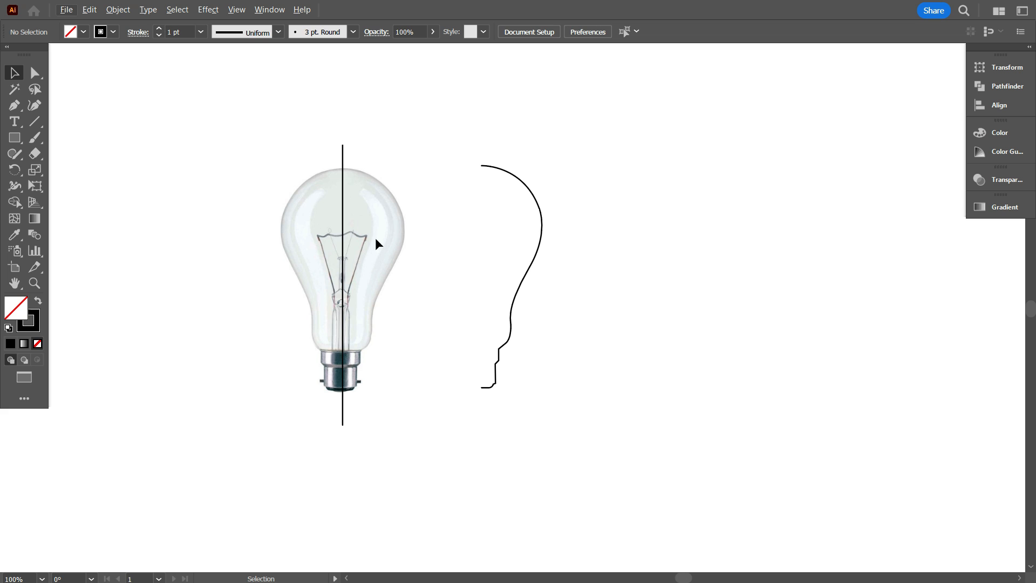
click(118, 10)
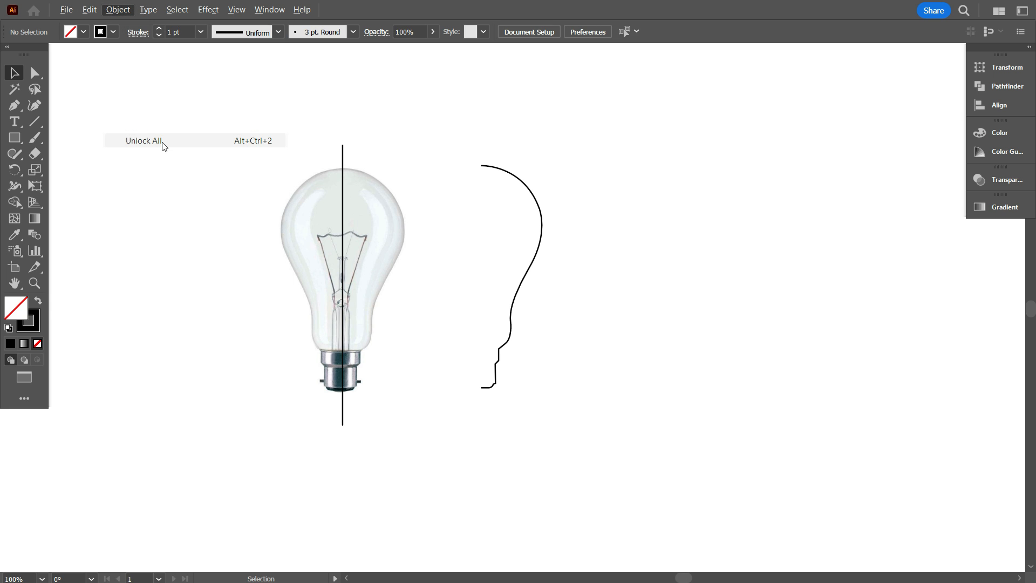
- Unlock all, delete the bulb photo and centre line, and deselect
click(144, 140)
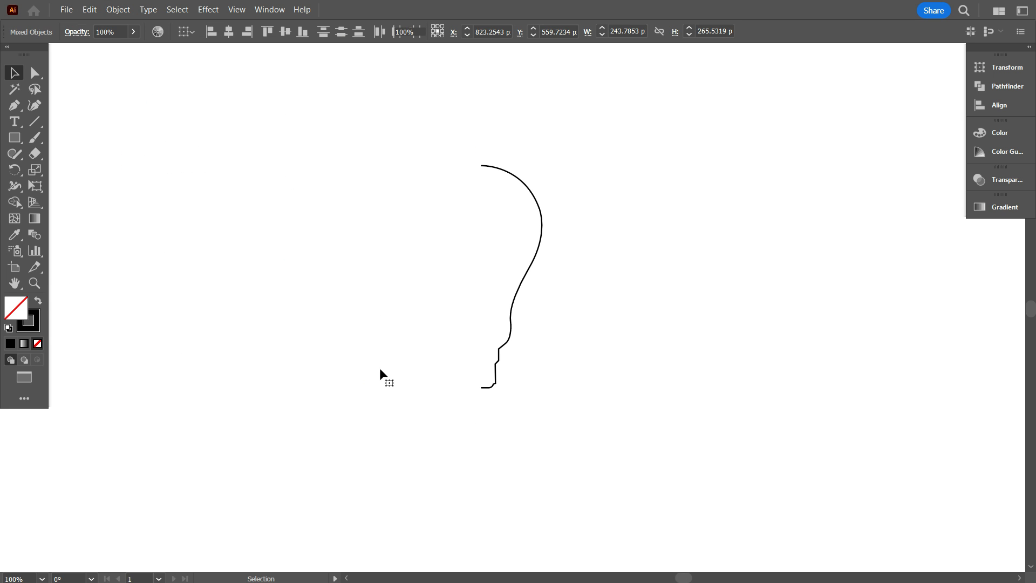
click(522, 281)
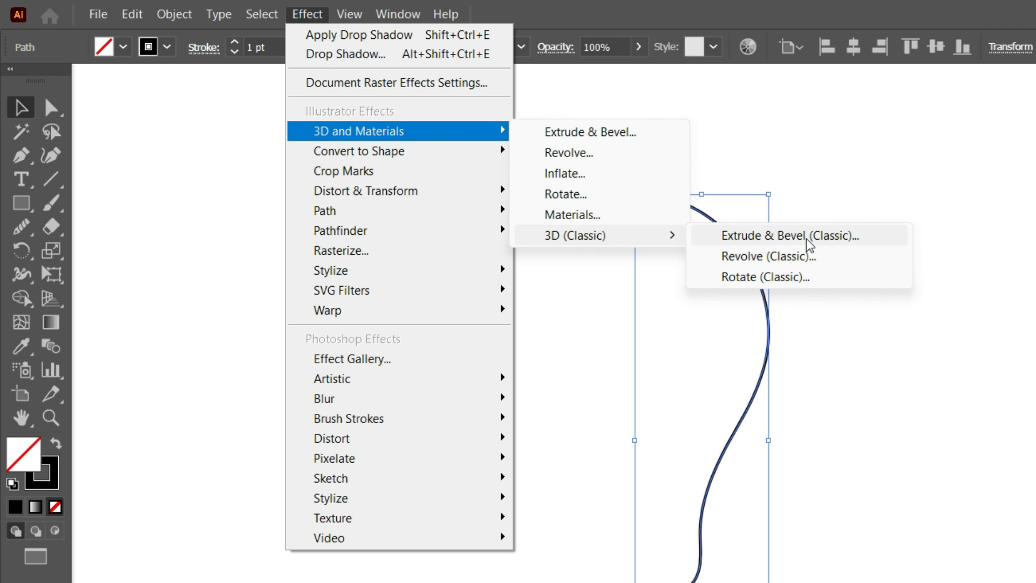
- Apply Revolve (Classic) with Wireframe surface and first rotation angle -30°
click(768, 256)
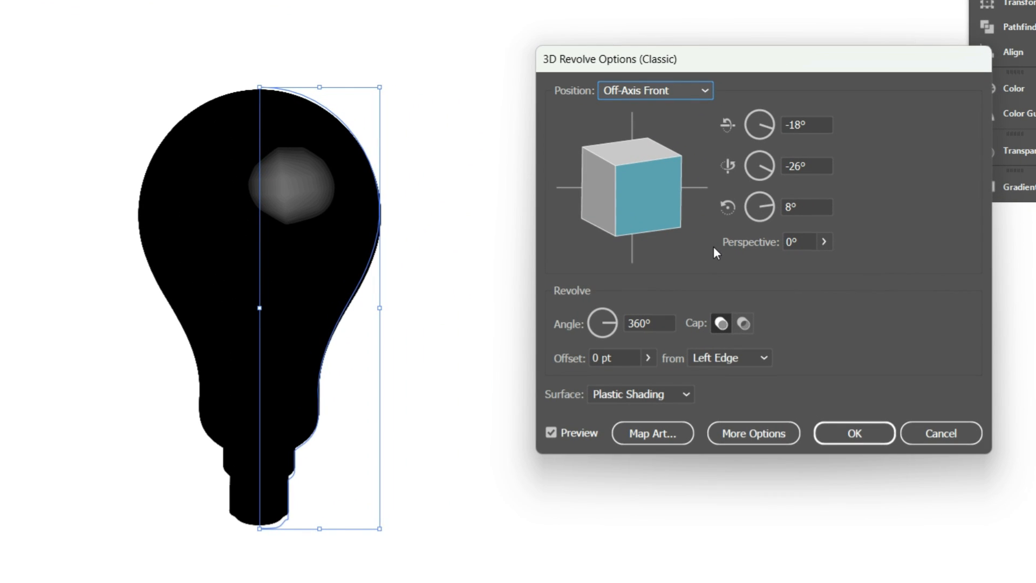
mouse_move(737, 246)
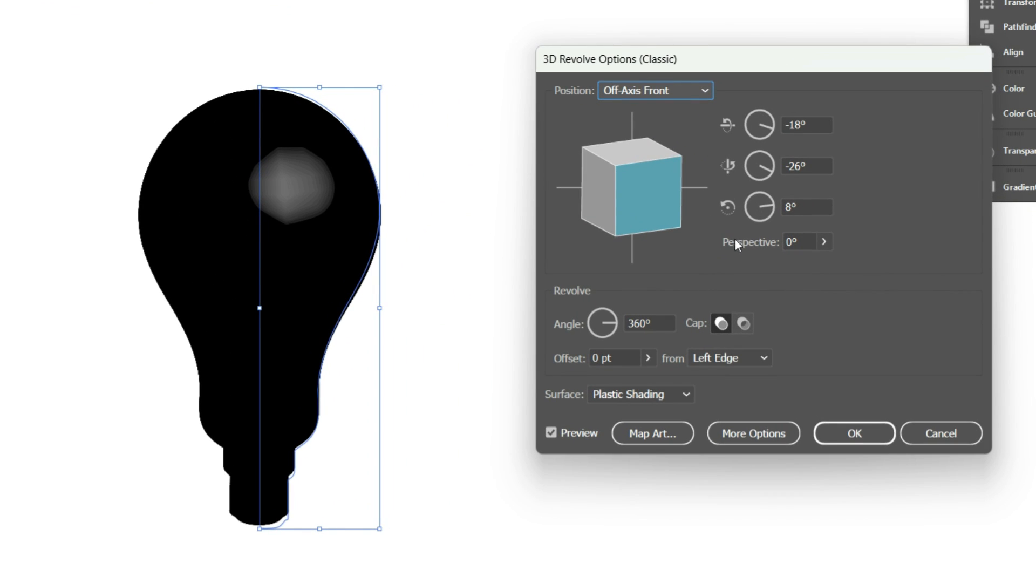
mouse_move(639, 394)
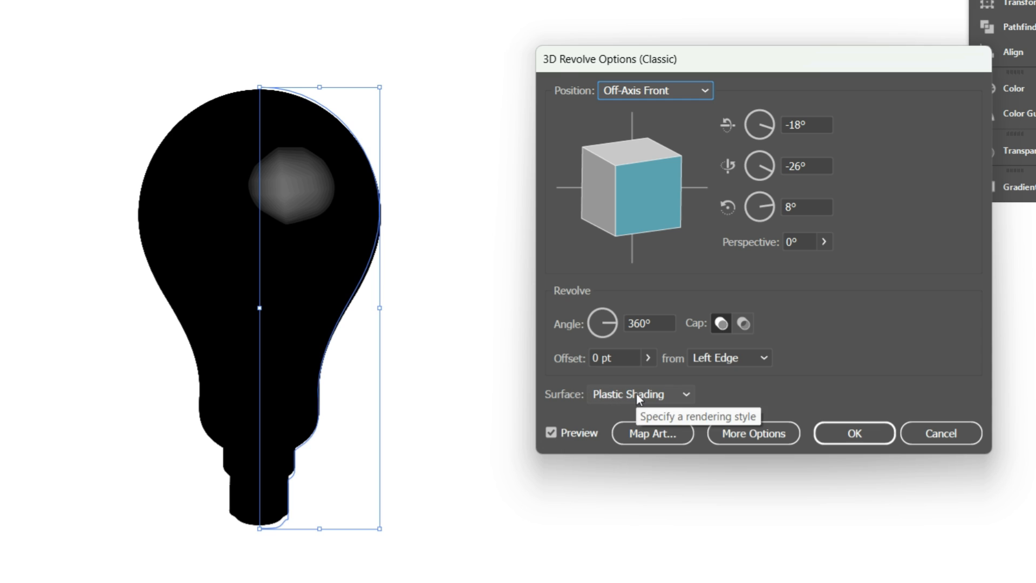
click(640, 394)
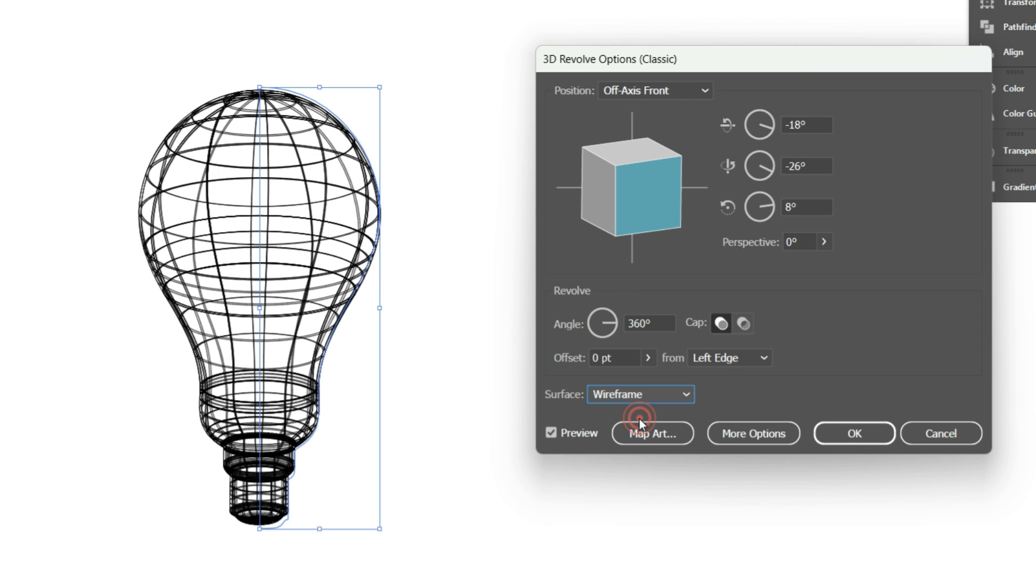
click(805, 125)
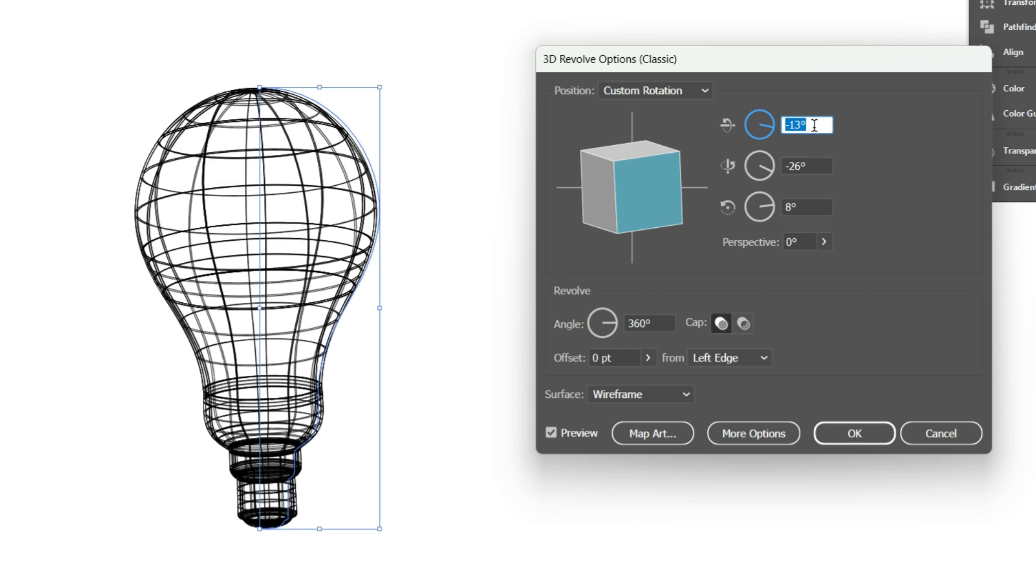
text(-24)
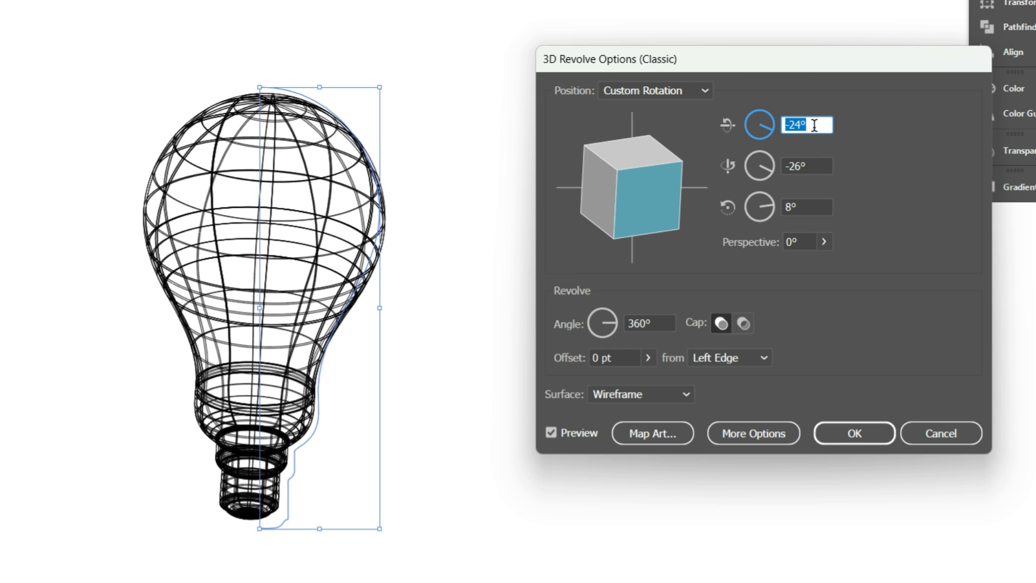
text(-30)
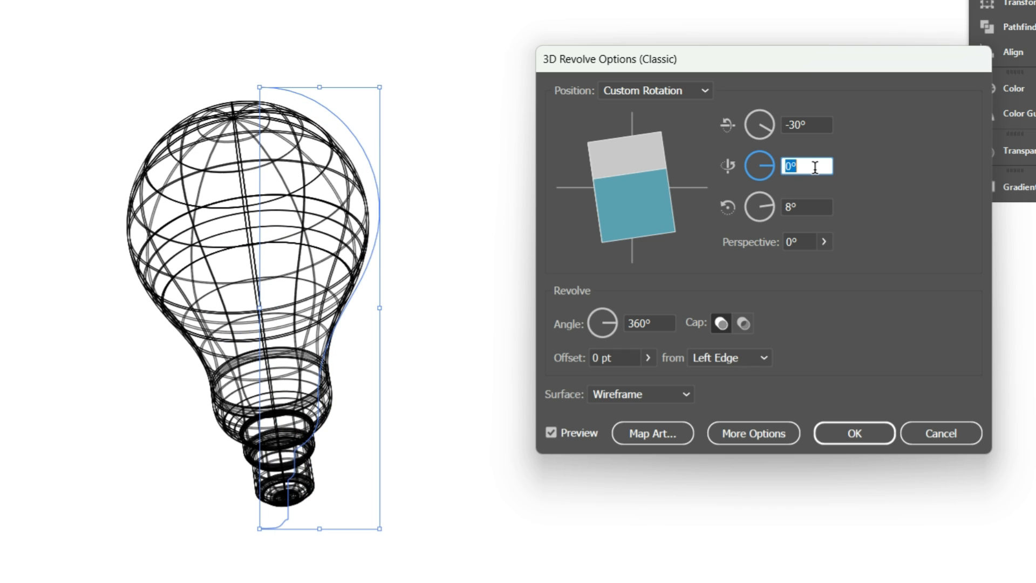
- Set the remaining rotation angles to -8° and 10° and apply the revolve
text(-7)
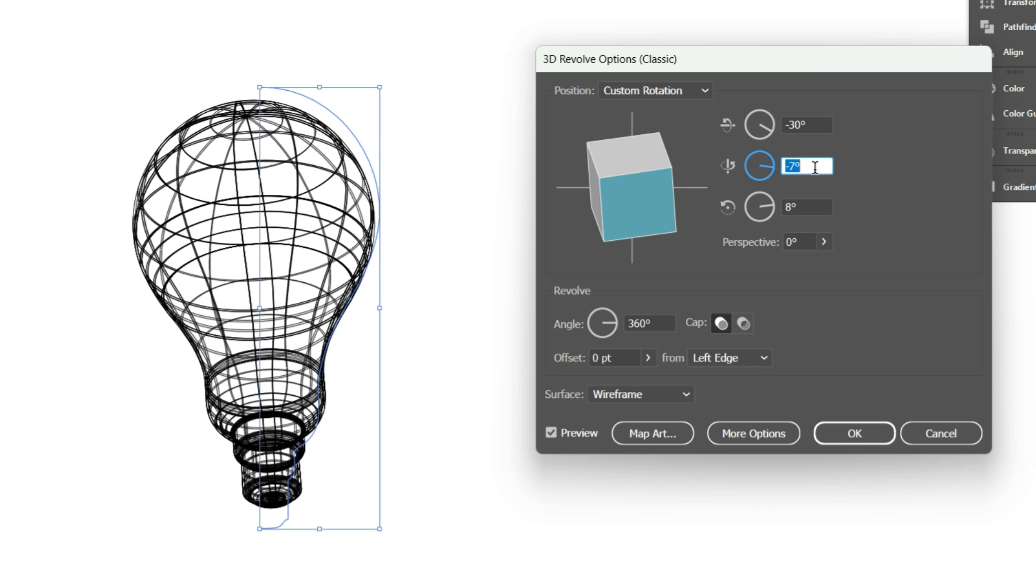
text(-9)
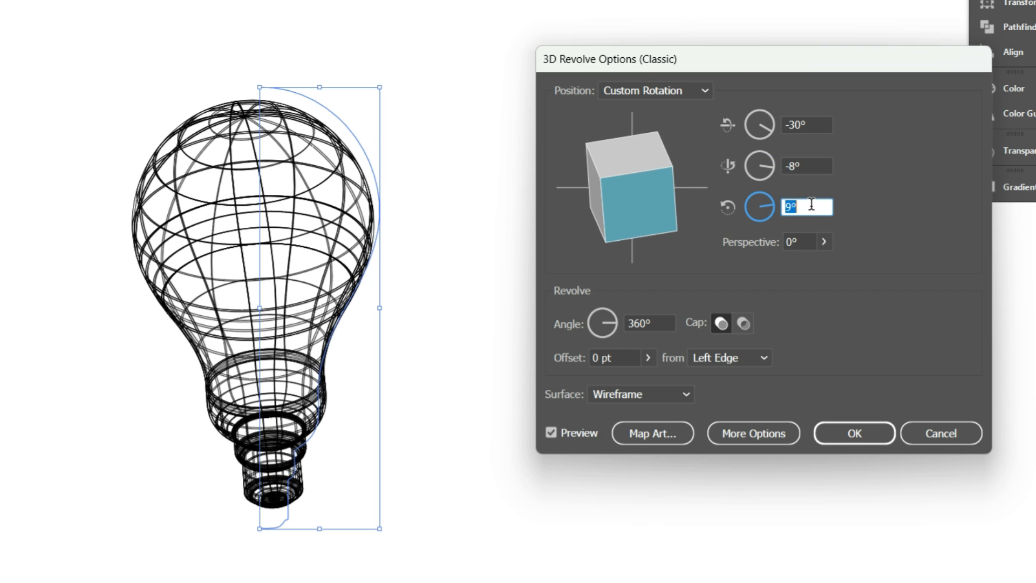
text(10)
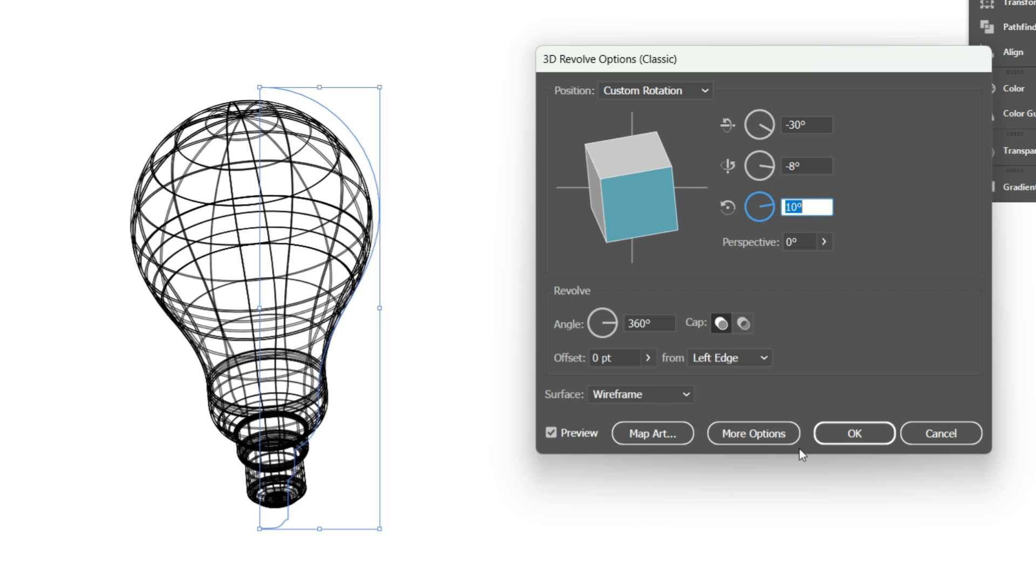
click(852, 433)
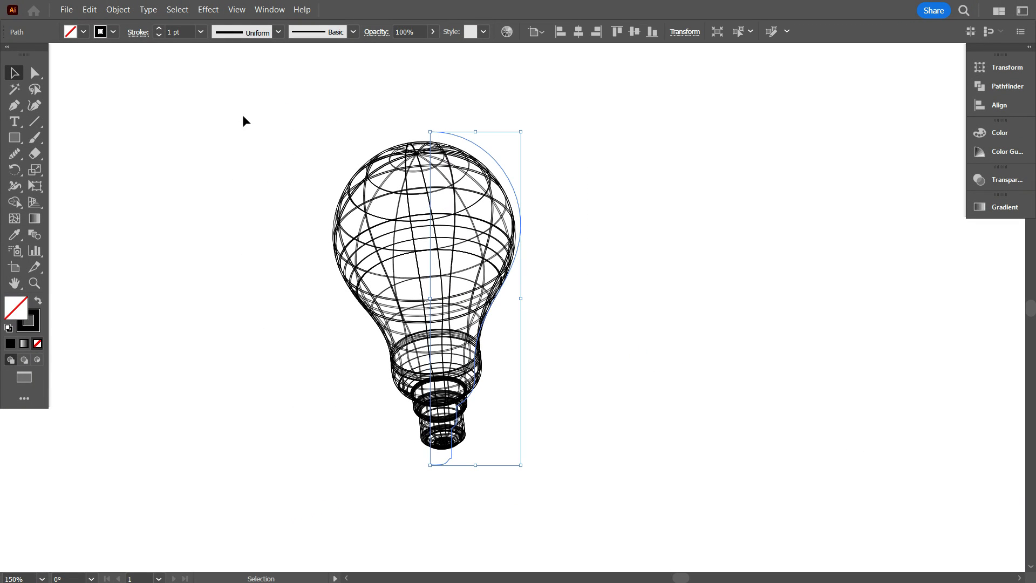
- Draw a large background rectangle and fill it with yellow FBD31B
click(176, 32)
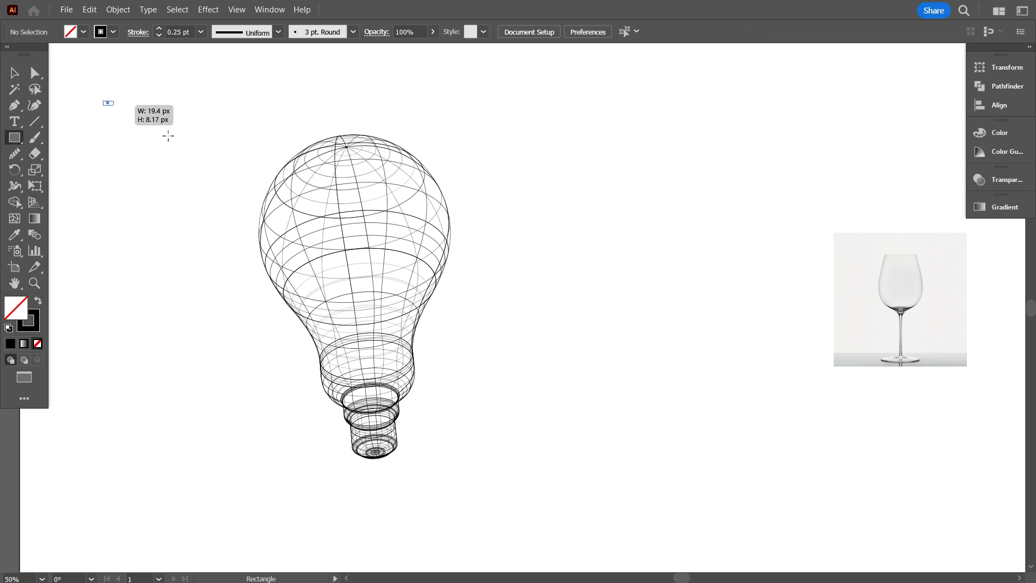
drag(109, 107, 637, 481)
text(FBD31B)
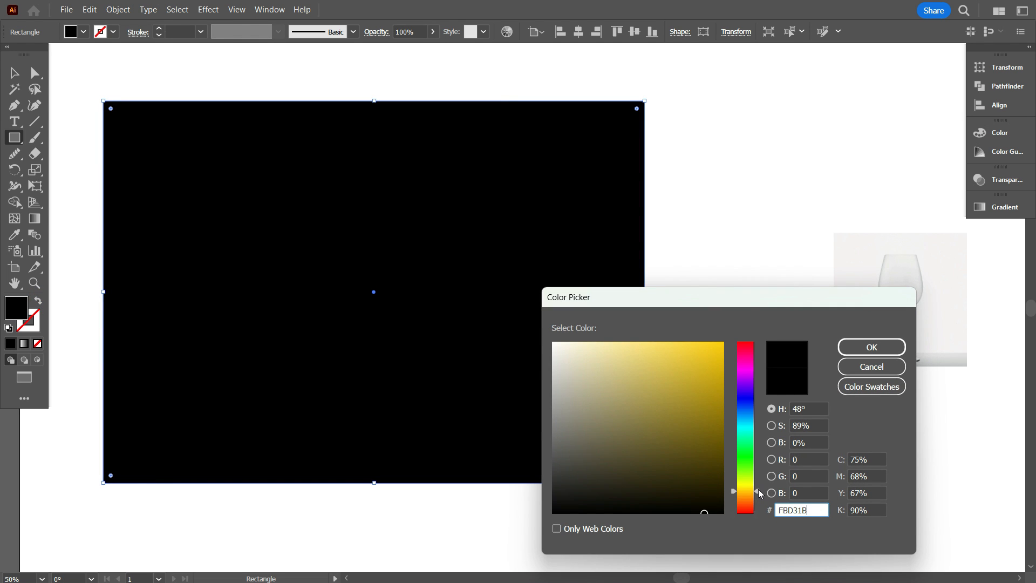
click(871, 347)
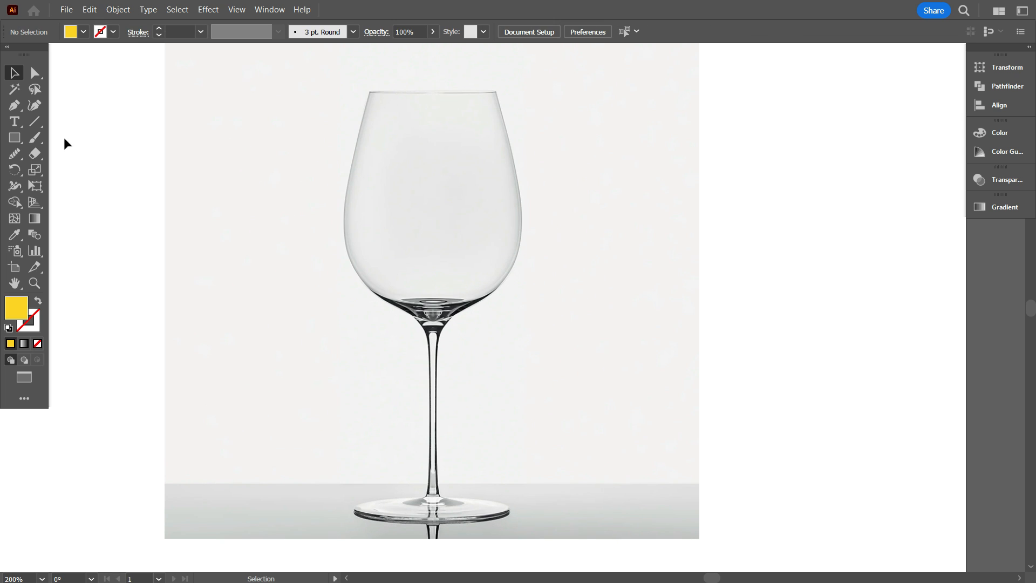
- Pen-trace the wine glass's right-side profile from rim down to the foot
drag(432, 71, 432, 536)
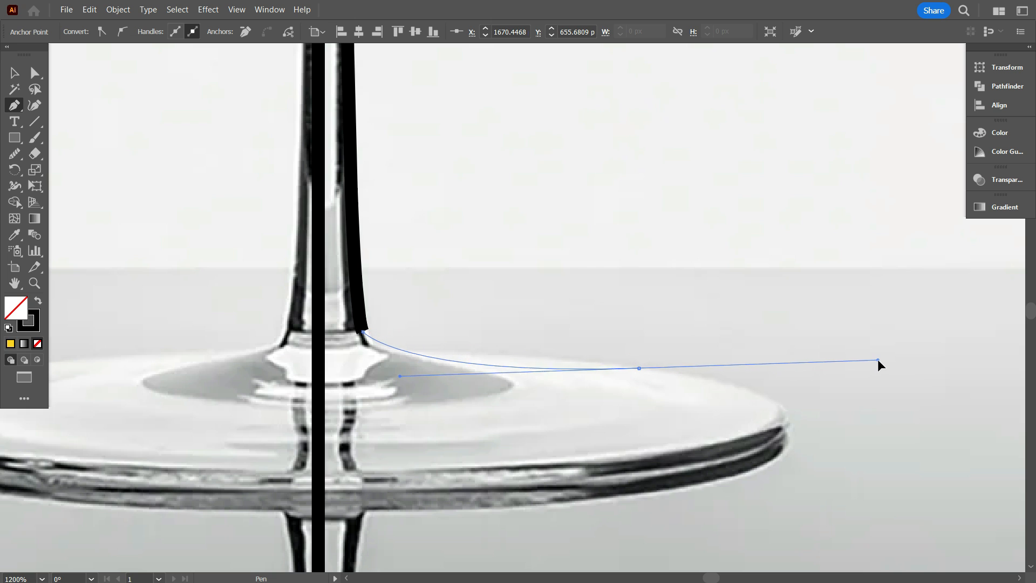
drag(878, 363, 505, 345)
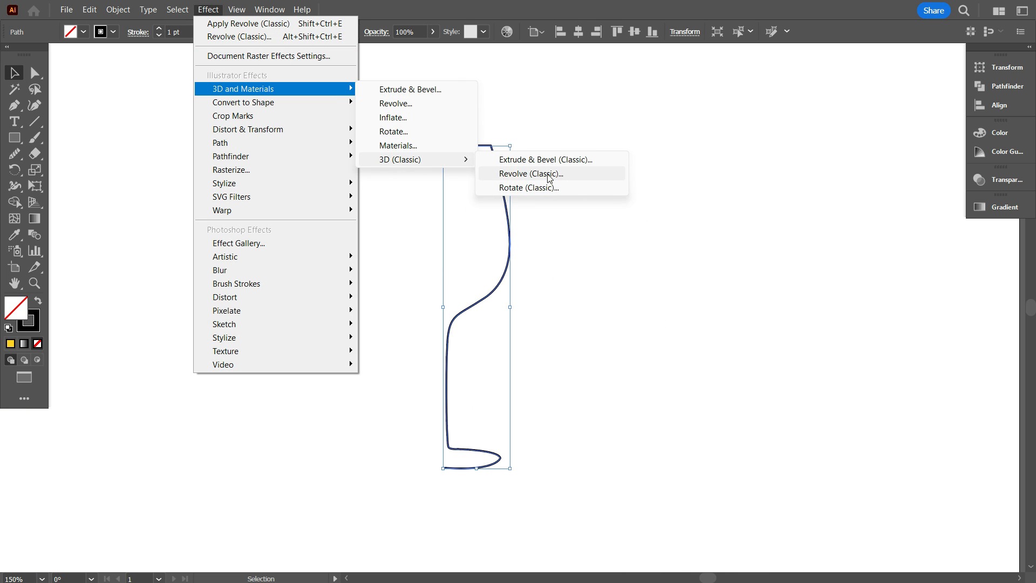
- Revolve the glass profile into a 3D wireframe wine glass with Surface set to Wireframe
click(531, 174)
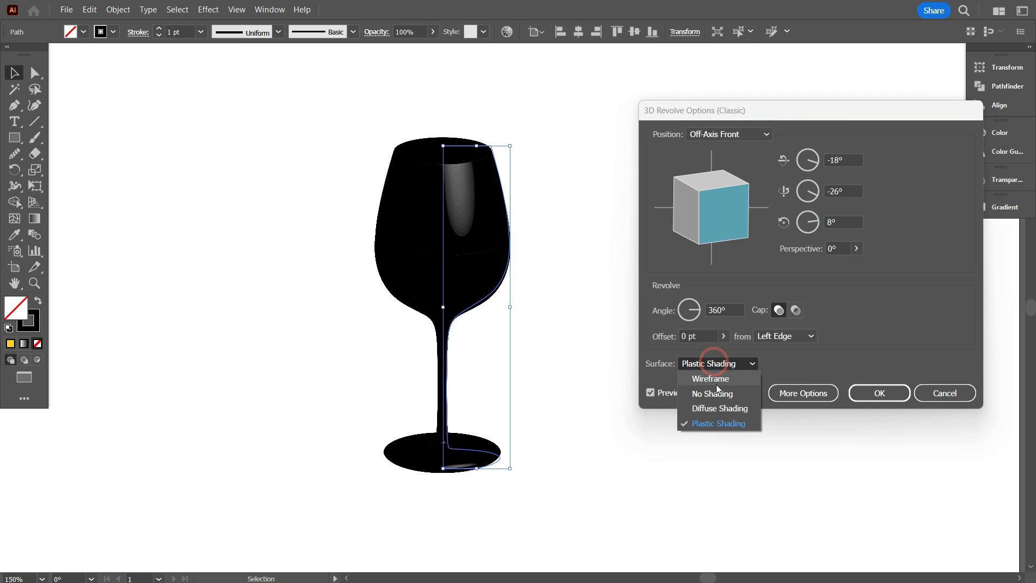
click(709, 379)
text(10)
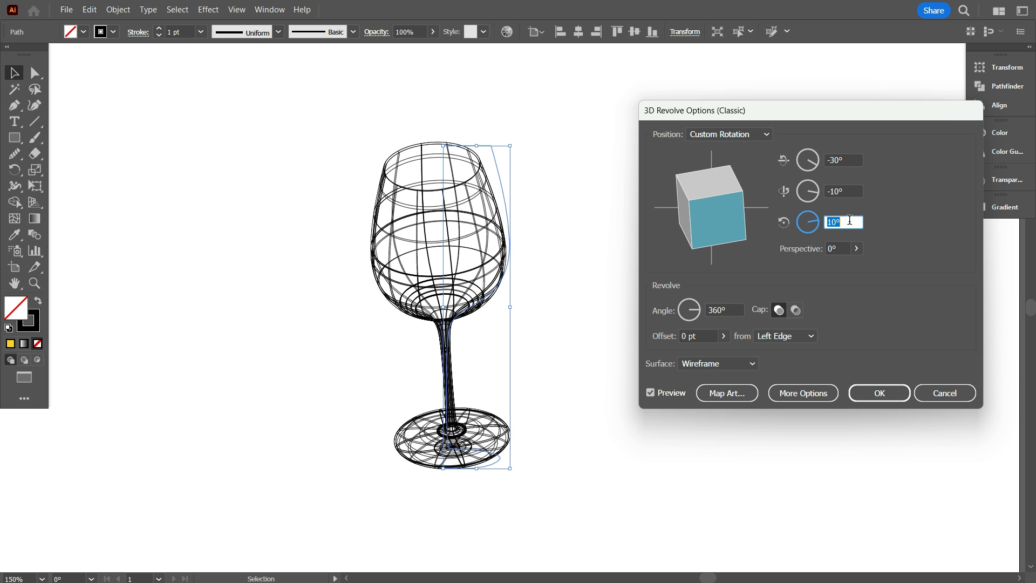
click(878, 393)
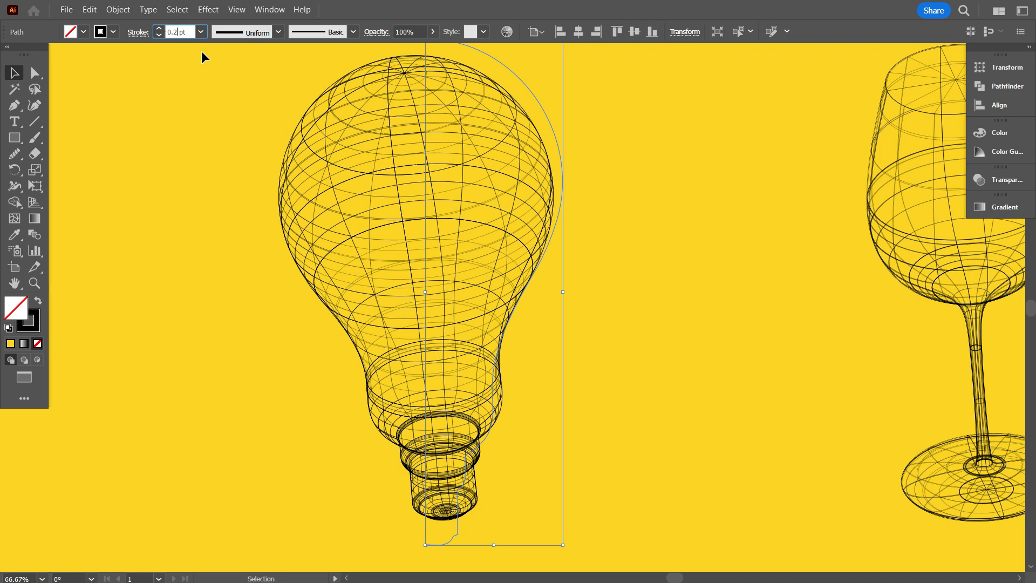
- Lower the stroke weight of the wireframe bulb and wine glass to thinner lines
click(158, 35)
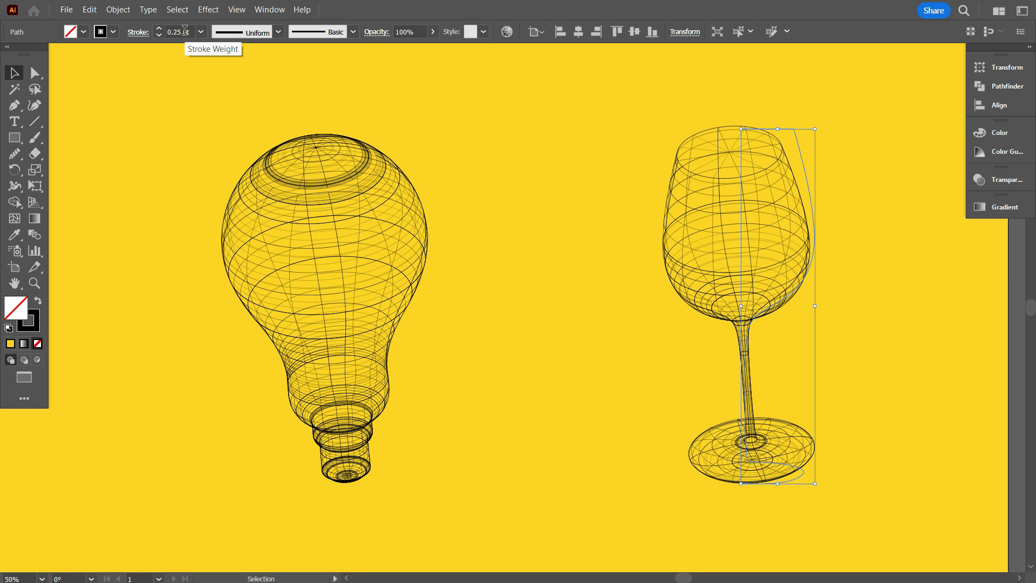
click(178, 31)
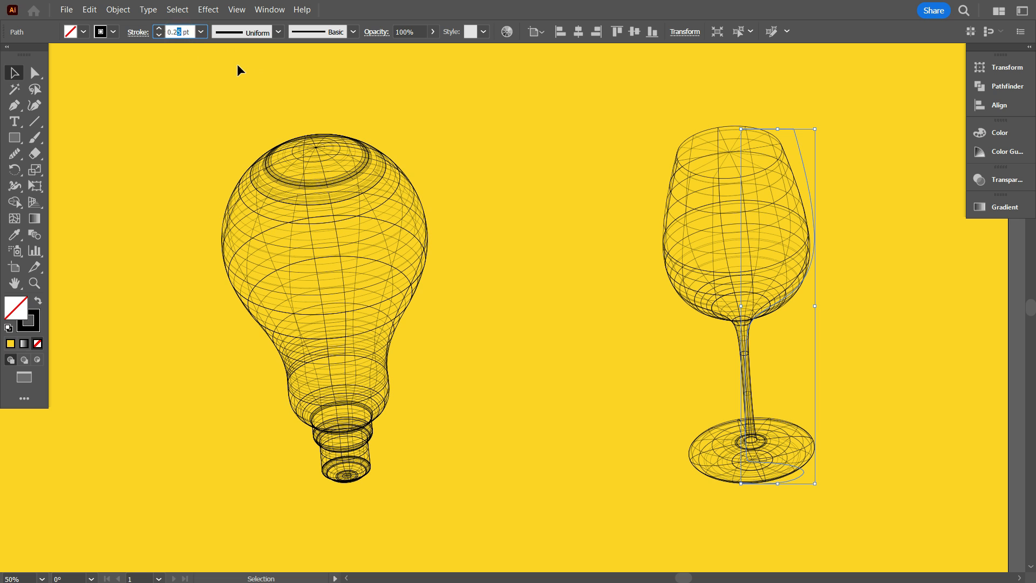
text(0.)
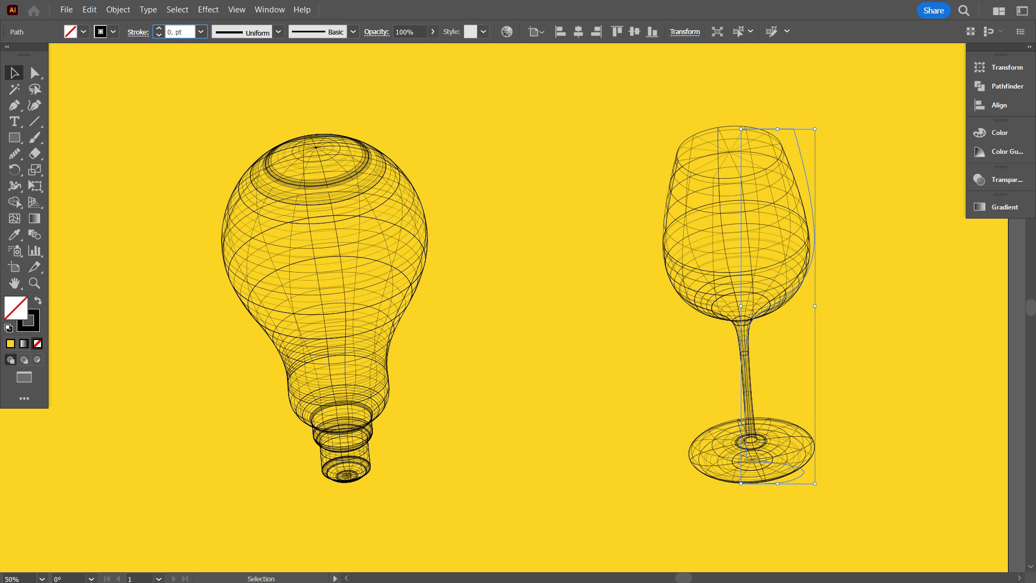